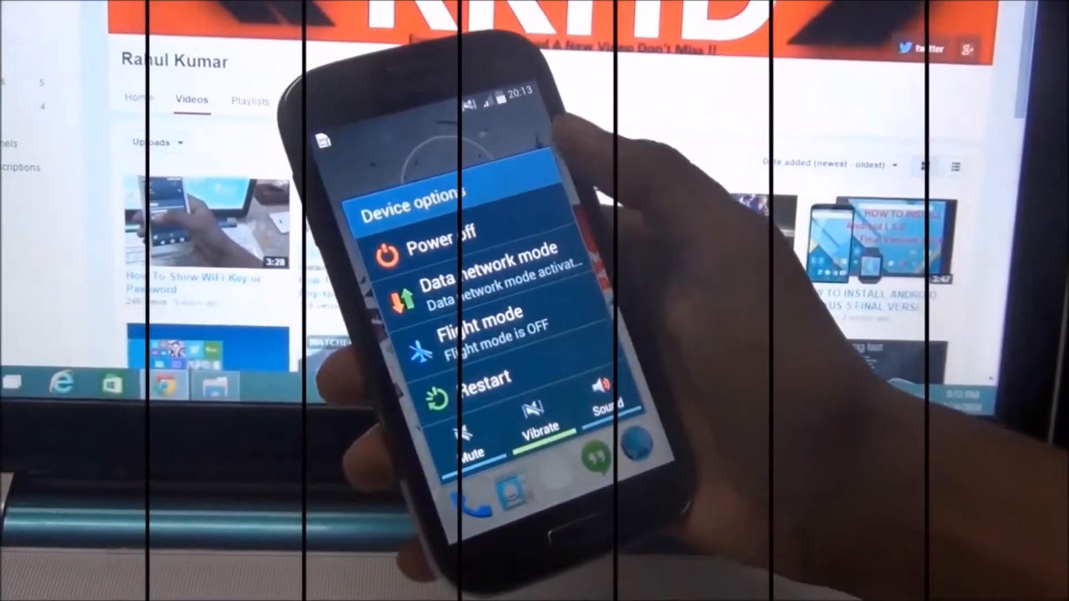
# Hold the power key and choose Power off from the phone's Device options
pyautogui.click(447, 235)
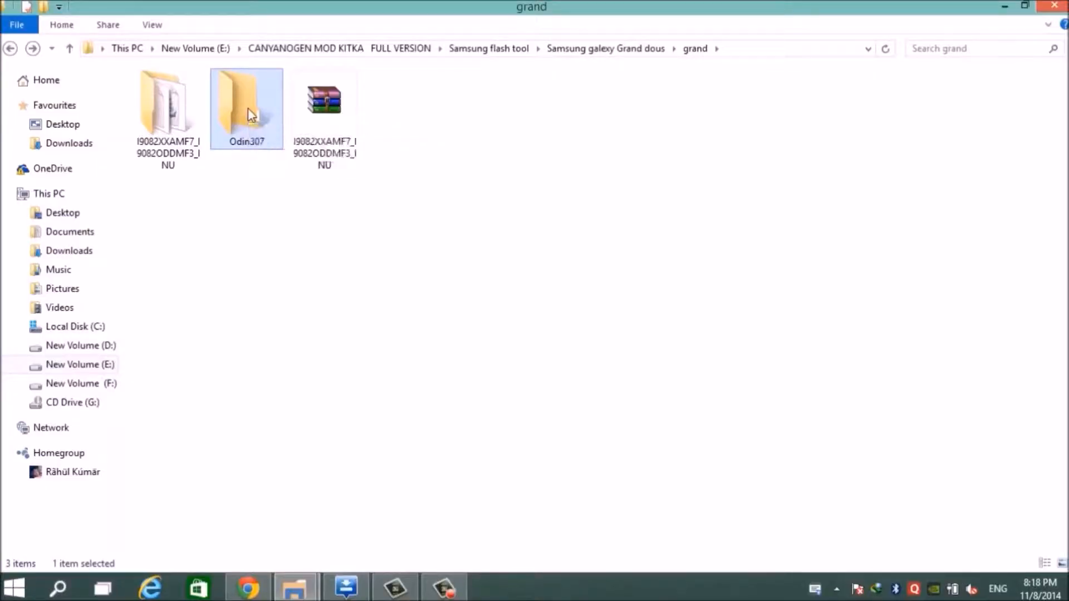
# Enter the Odin307 folder and launch Odin3 v3.07.exe from it
pyautogui.doubleClick(245, 109)
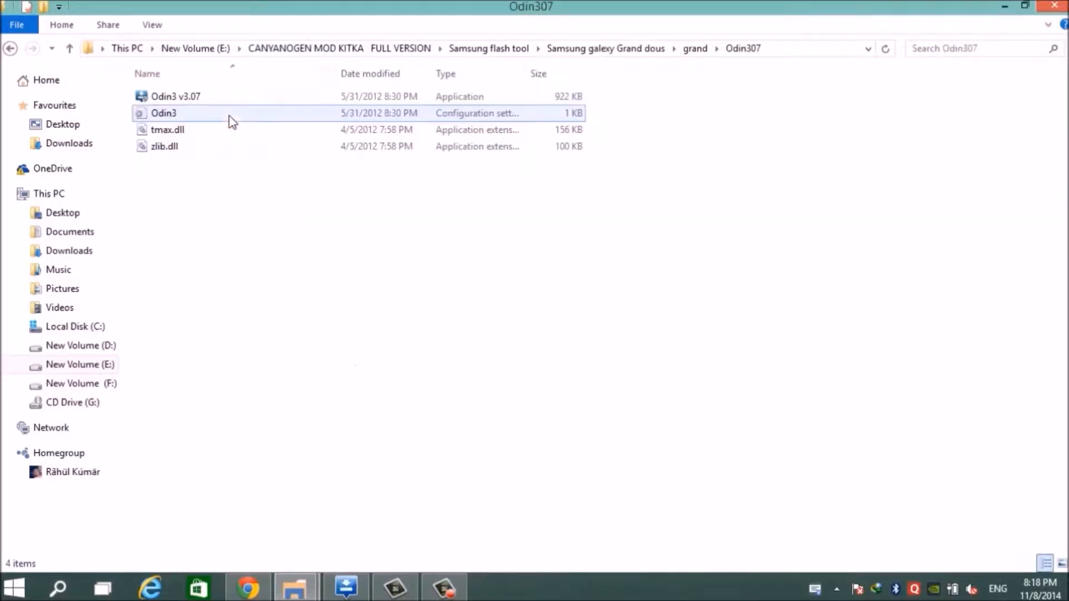
pyautogui.click(164, 145)
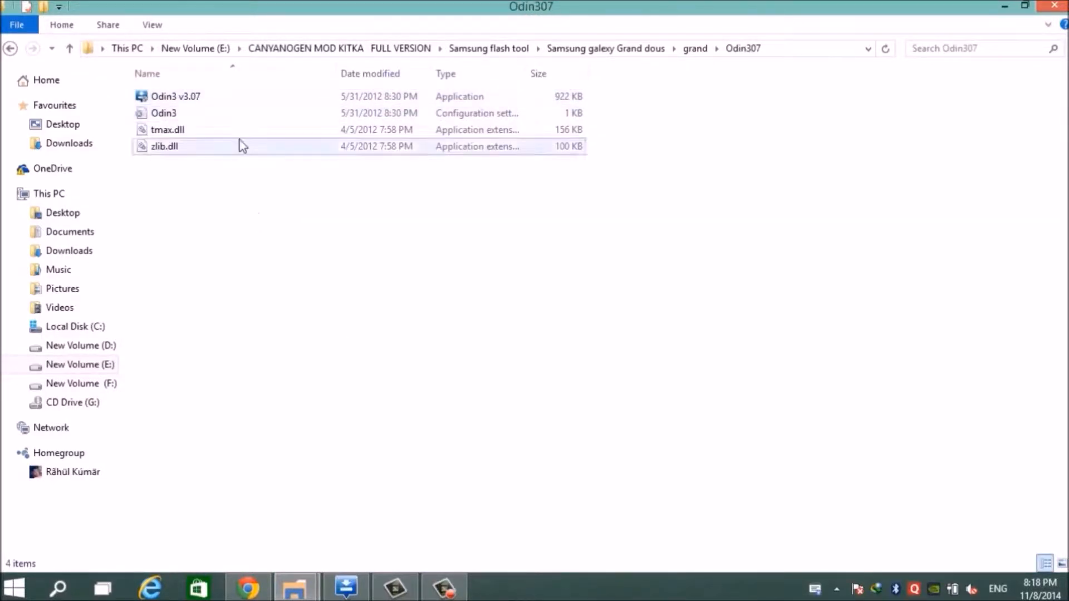
pyautogui.click(175, 96)
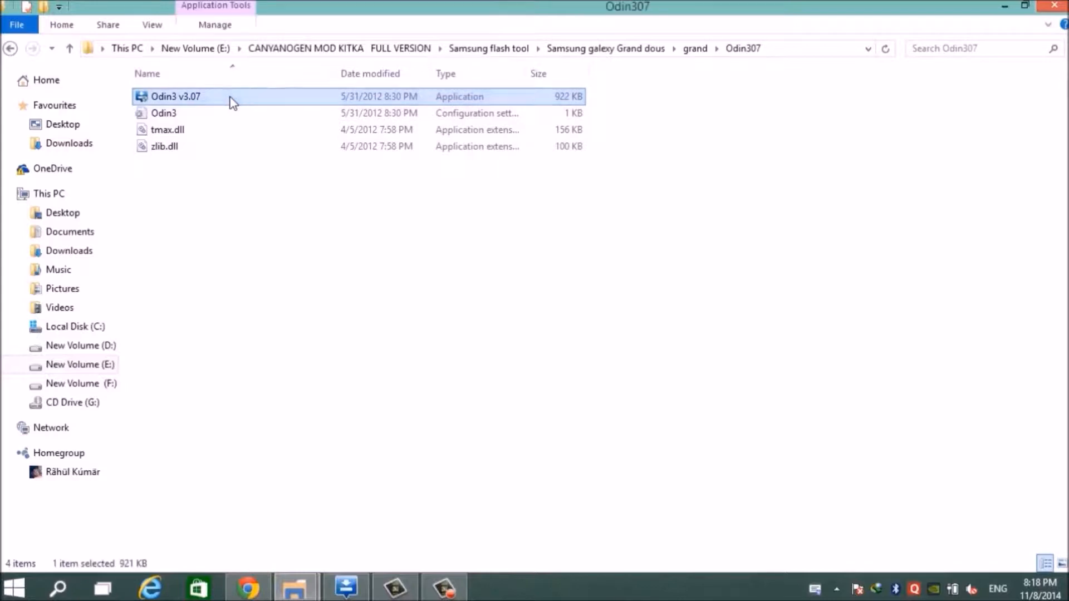
pyautogui.doubleClick(175, 95)
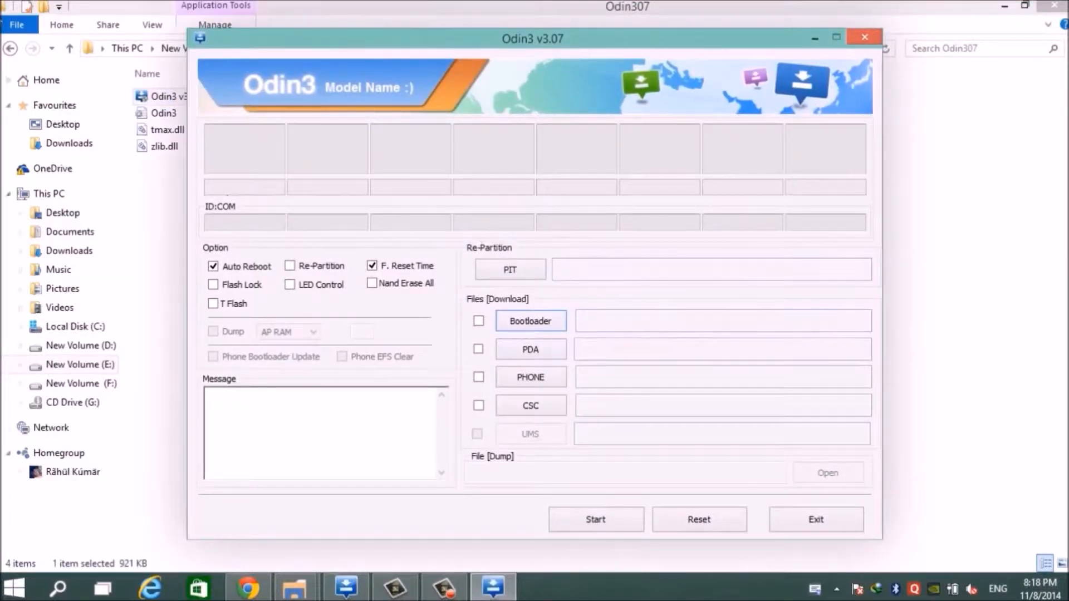
# Minimize Odin, browse the grand folder's extracted firmware, then bring Odin back to the front
pyautogui.click(871, 37)
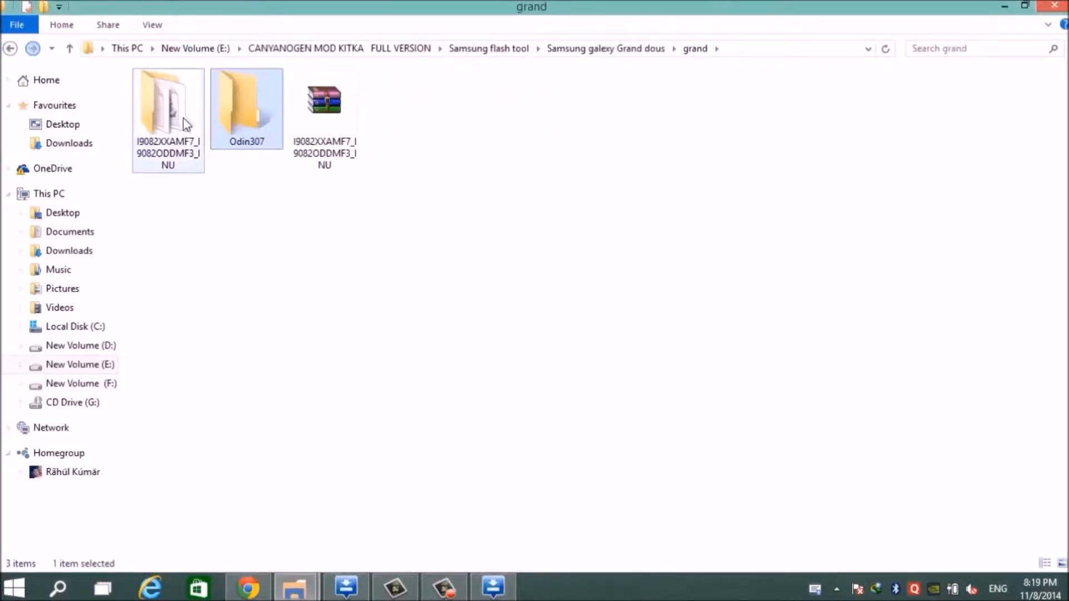
pyautogui.click(324, 102)
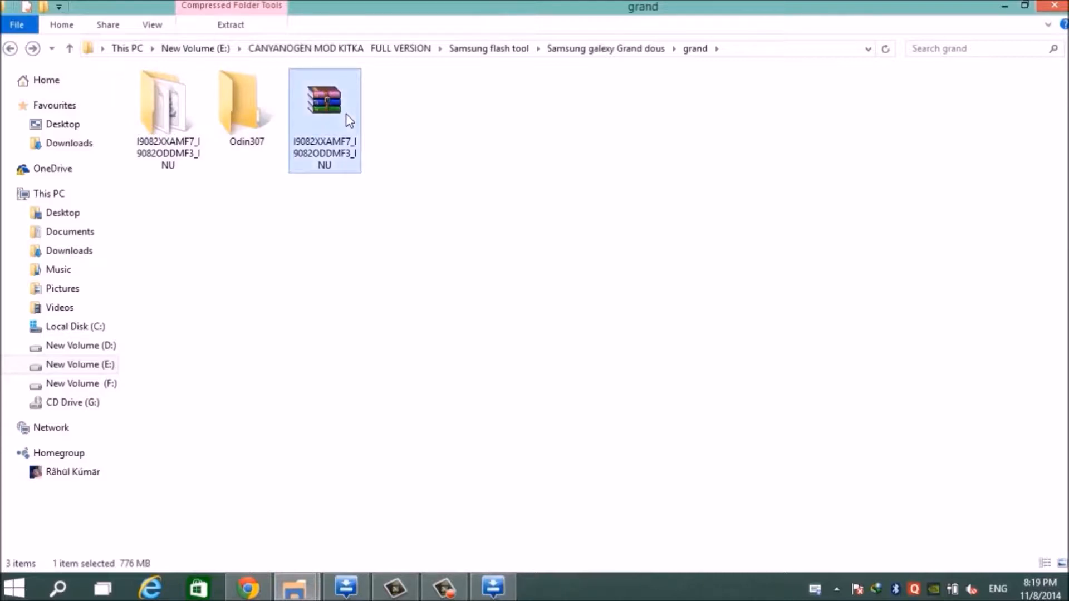
pyautogui.doubleClick(324, 102)
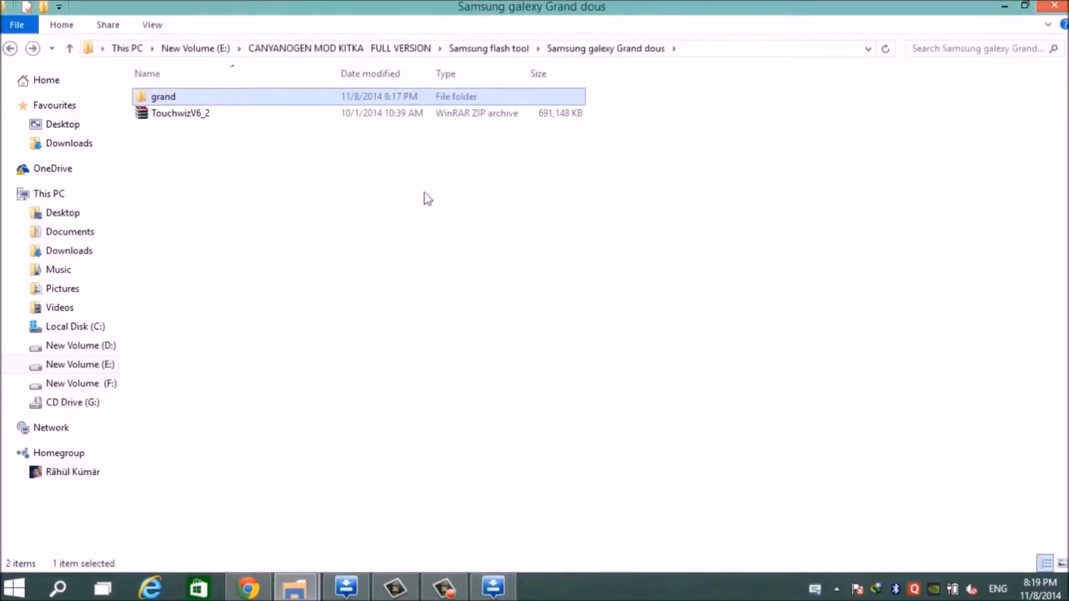
pyautogui.click(493, 587)
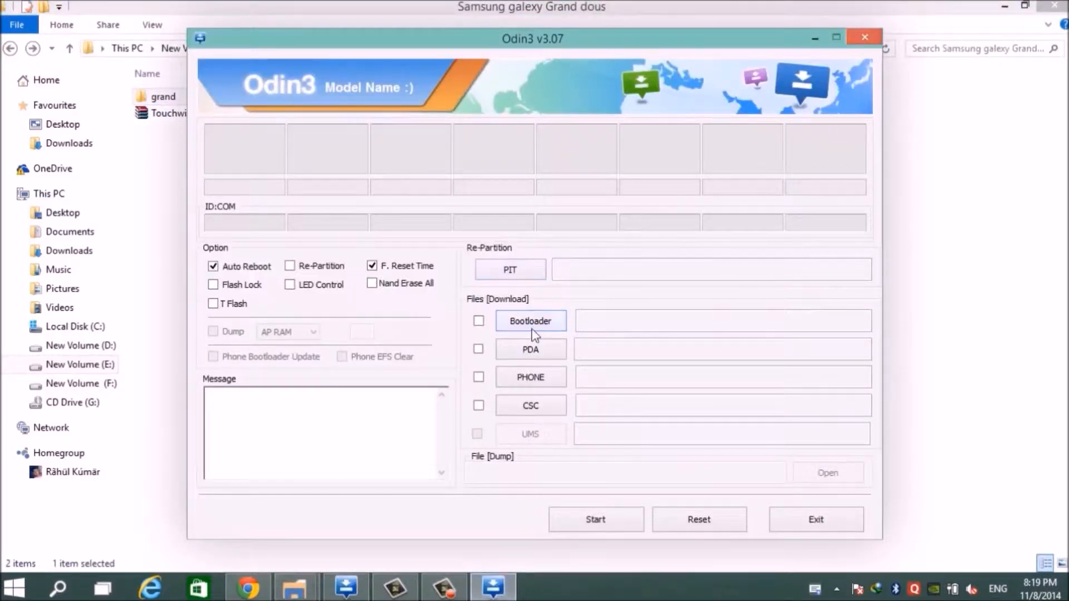
# Tick the PDA checkbox and start choosing its firmware file
pyautogui.click(479, 349)
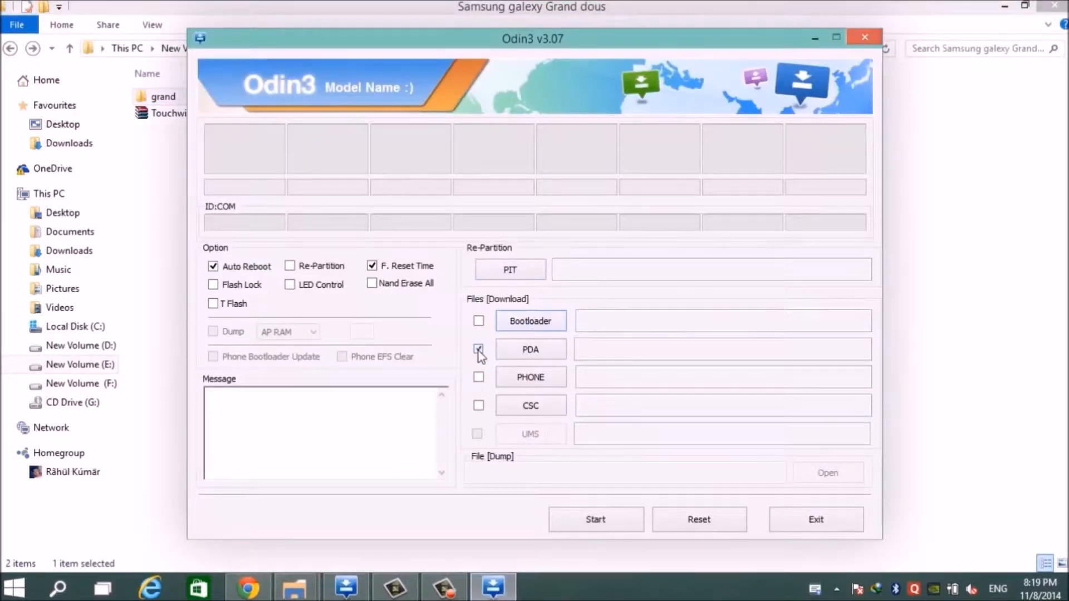
pyautogui.click(478, 348)
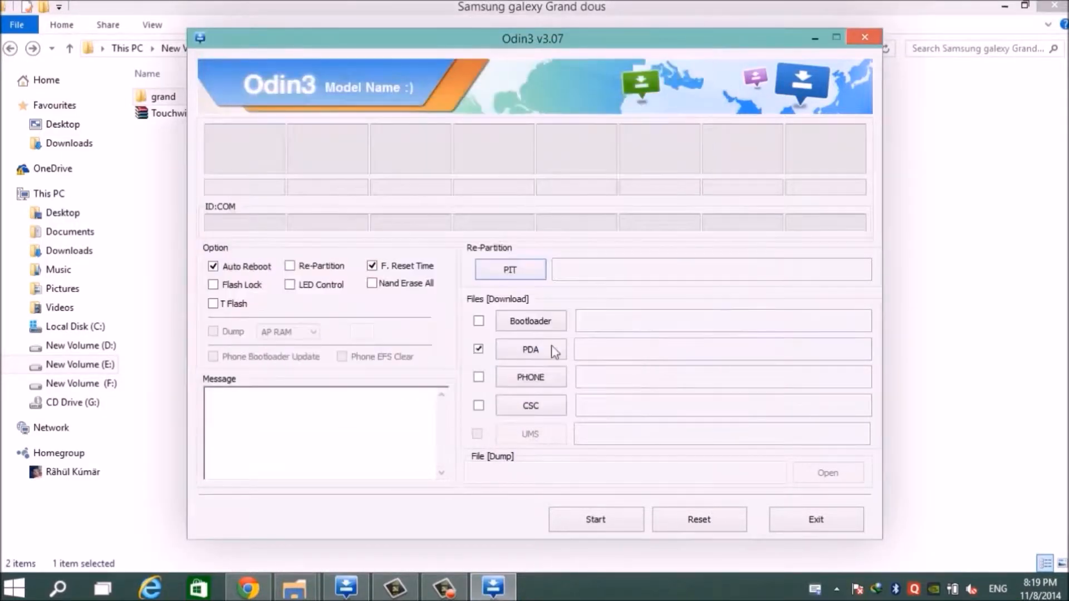
pyautogui.click(530, 350)
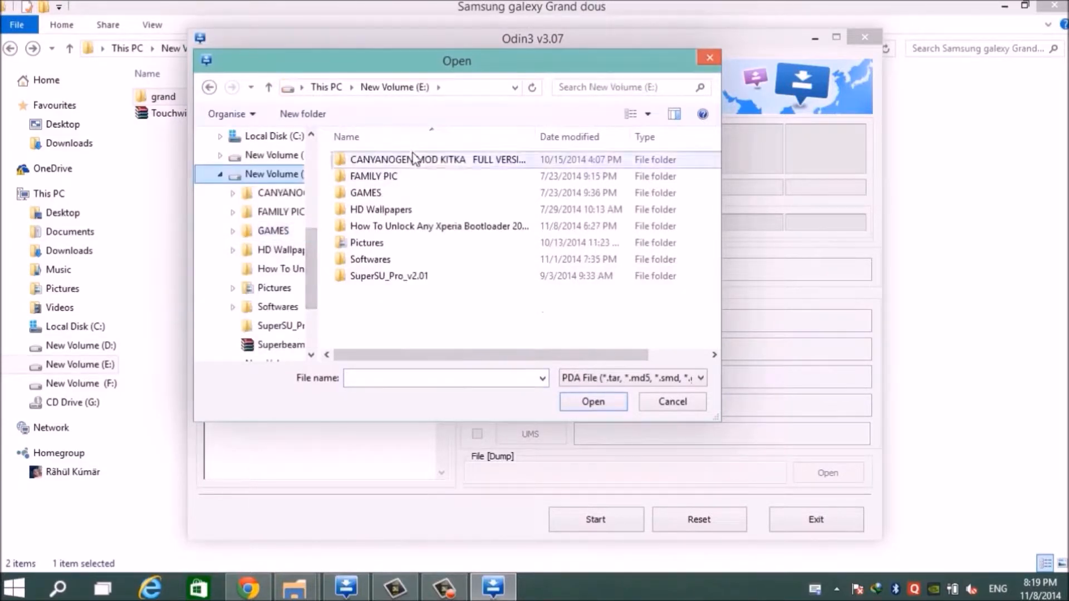
# Browse to Samsung galaxy Grand dous\grand\I9082 and load its .md5 firmware into the PDA slot
pyautogui.doubleClick(418, 159)
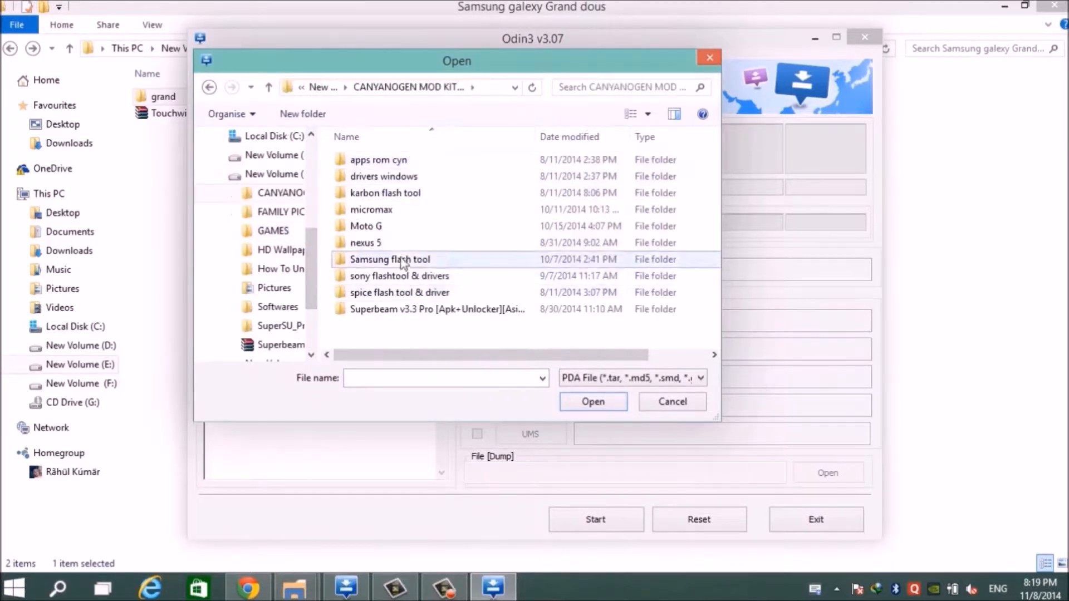
pyautogui.click(390, 259)
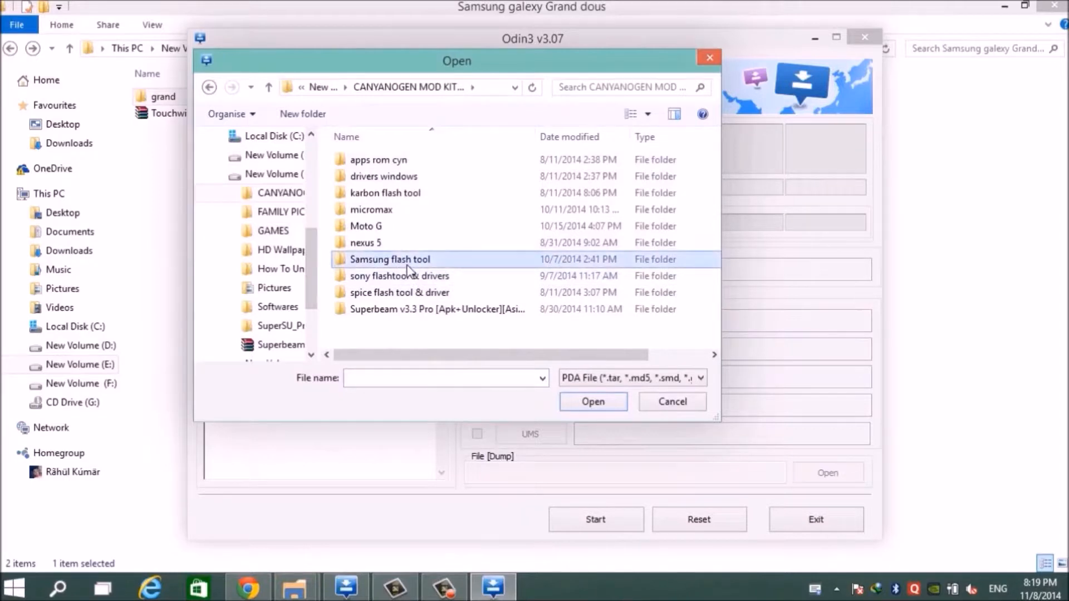
pyautogui.doubleClick(390, 260)
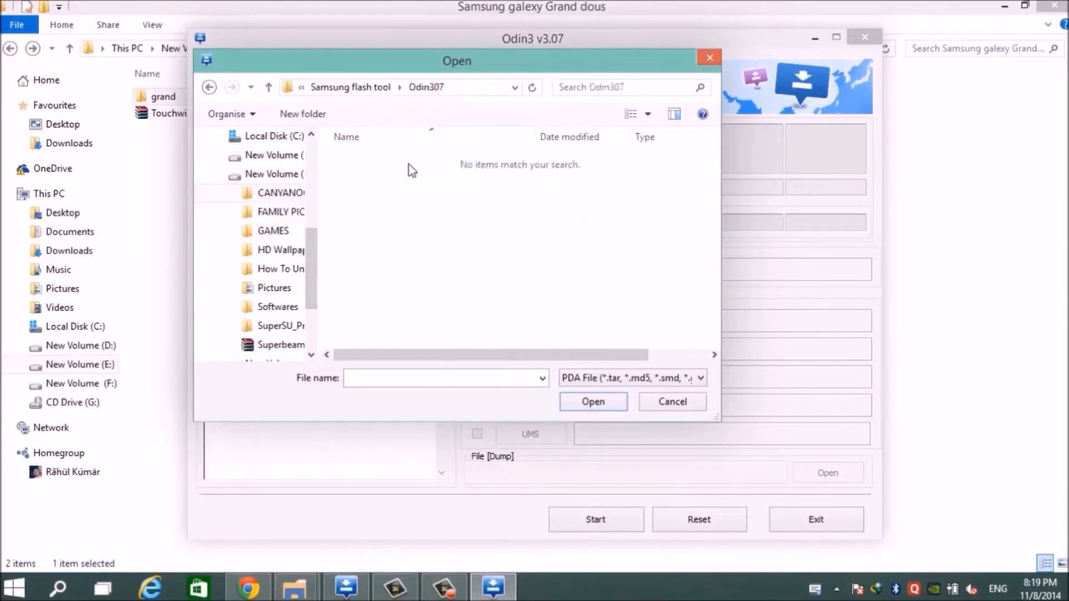
pyautogui.click(268, 86)
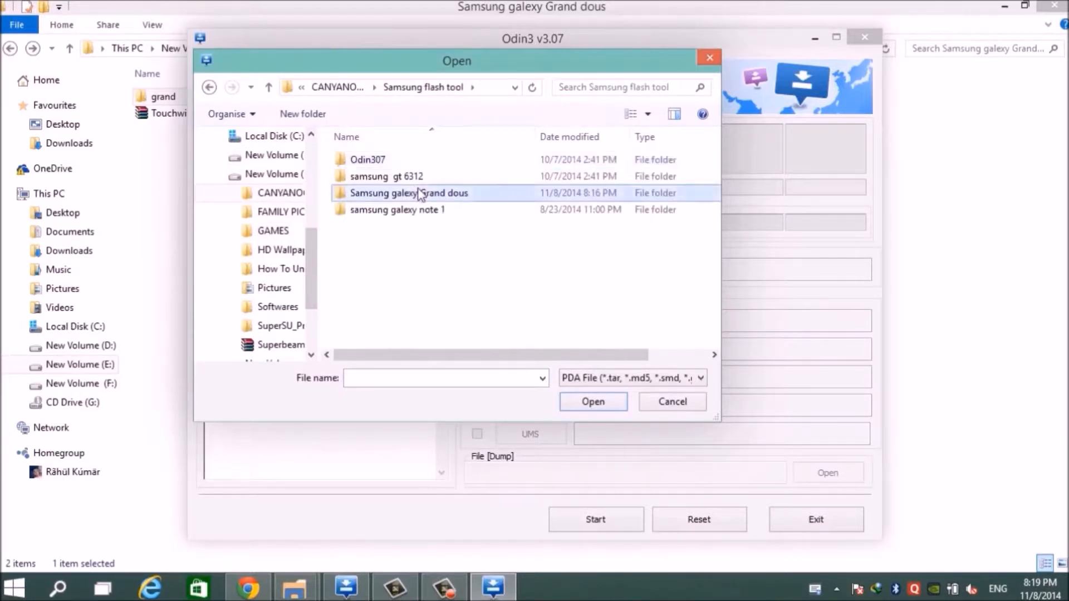
pyautogui.doubleClick(409, 193)
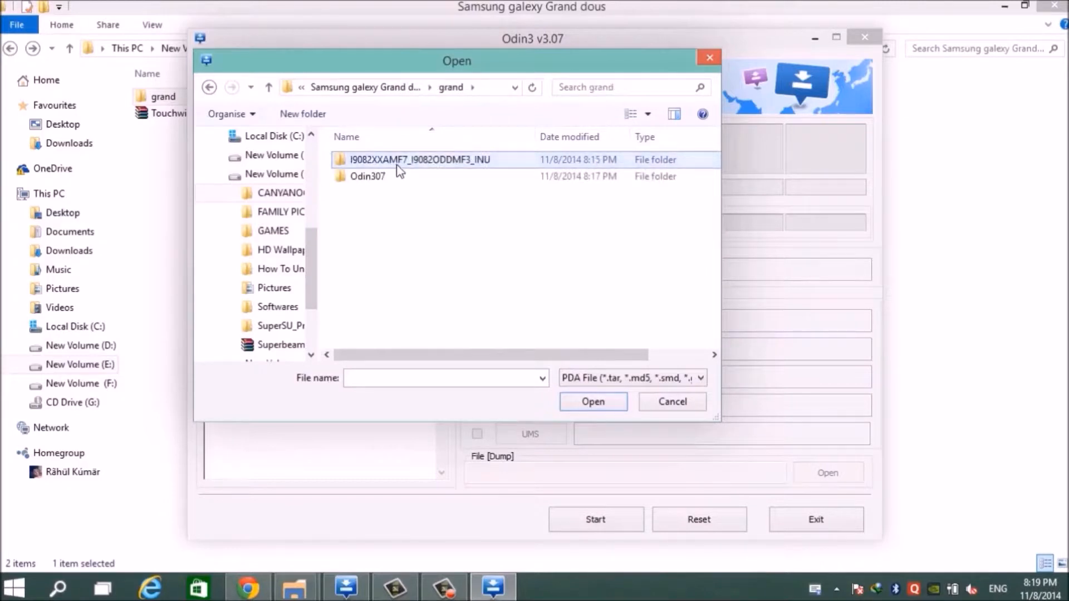
pyautogui.doubleClick(418, 159)
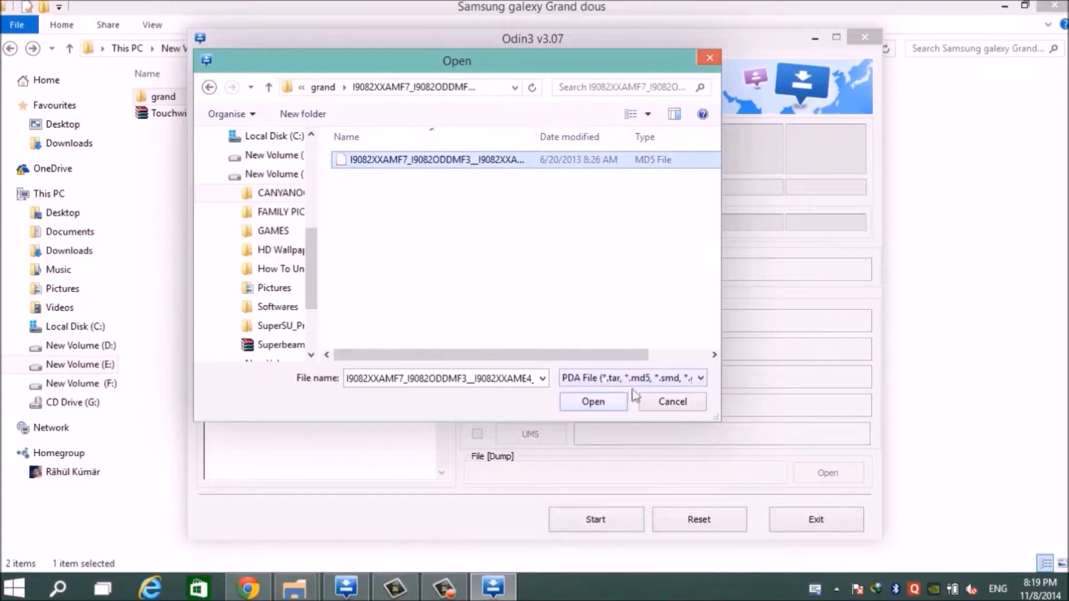
pyautogui.click(592, 401)
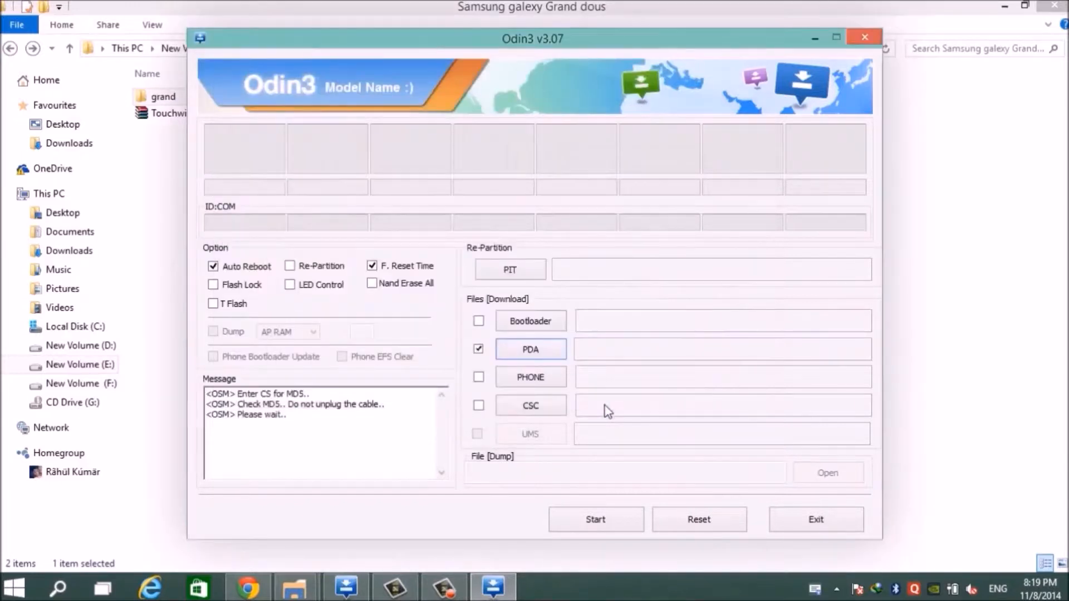
pyautogui.moveTo(648, 546)
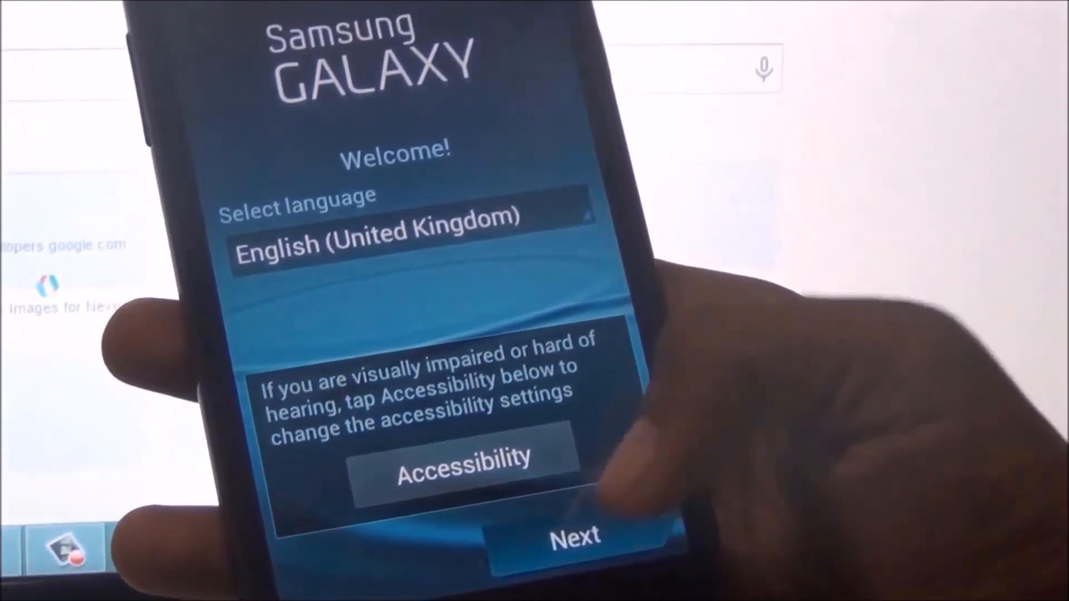
# After the flash passes and the phone reboots, tap Next on the Welcome screen to reach Wi-Fi setup
pyautogui.click(575, 535)
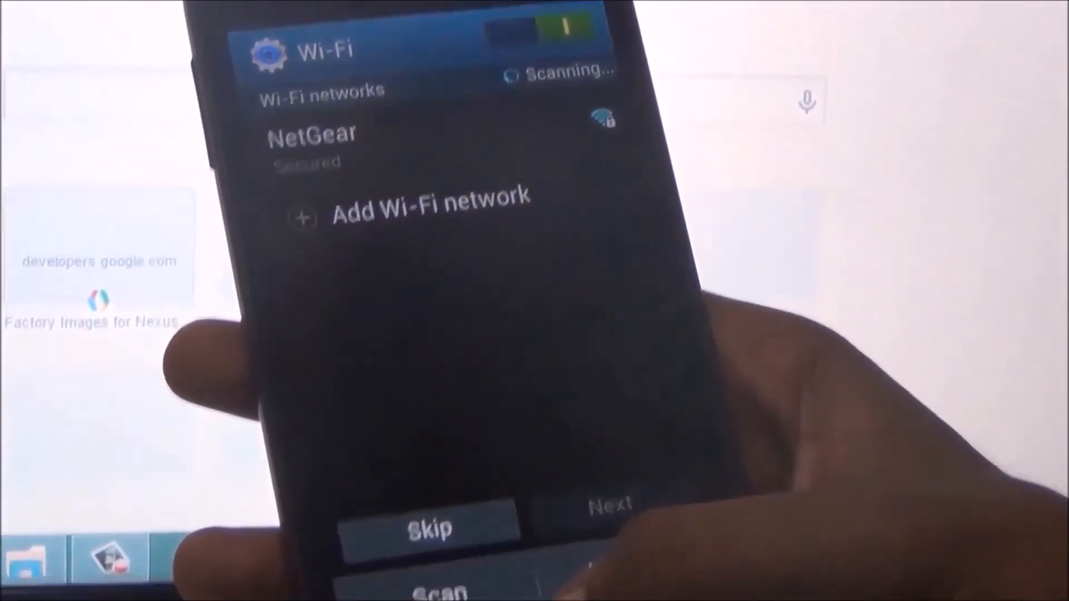